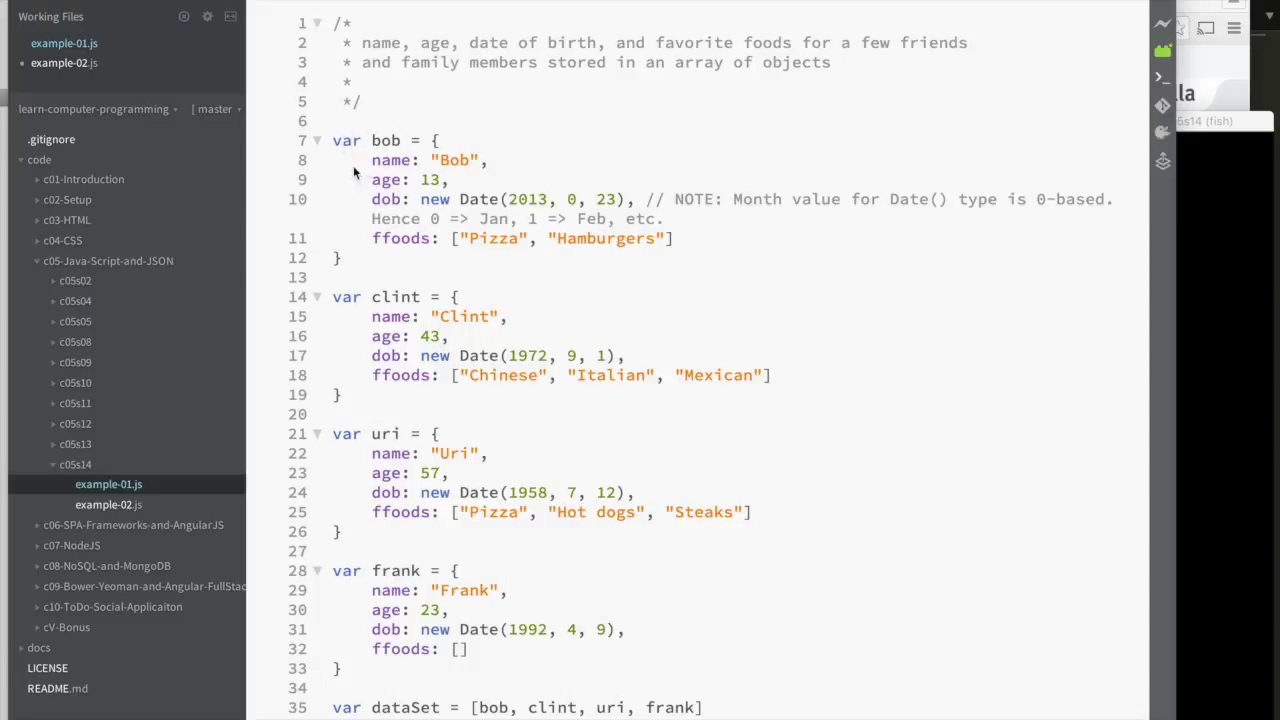
pyautogui.moveTo(422, 150)
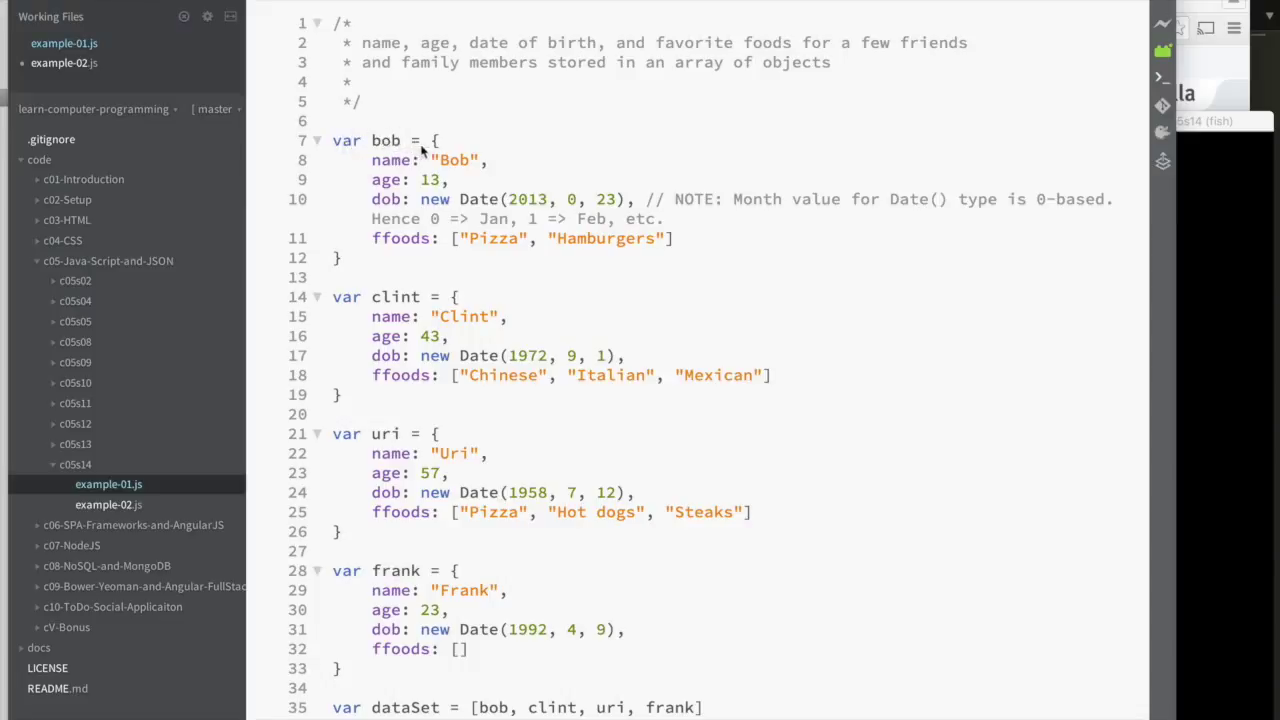
pyautogui.moveTo(404, 196)
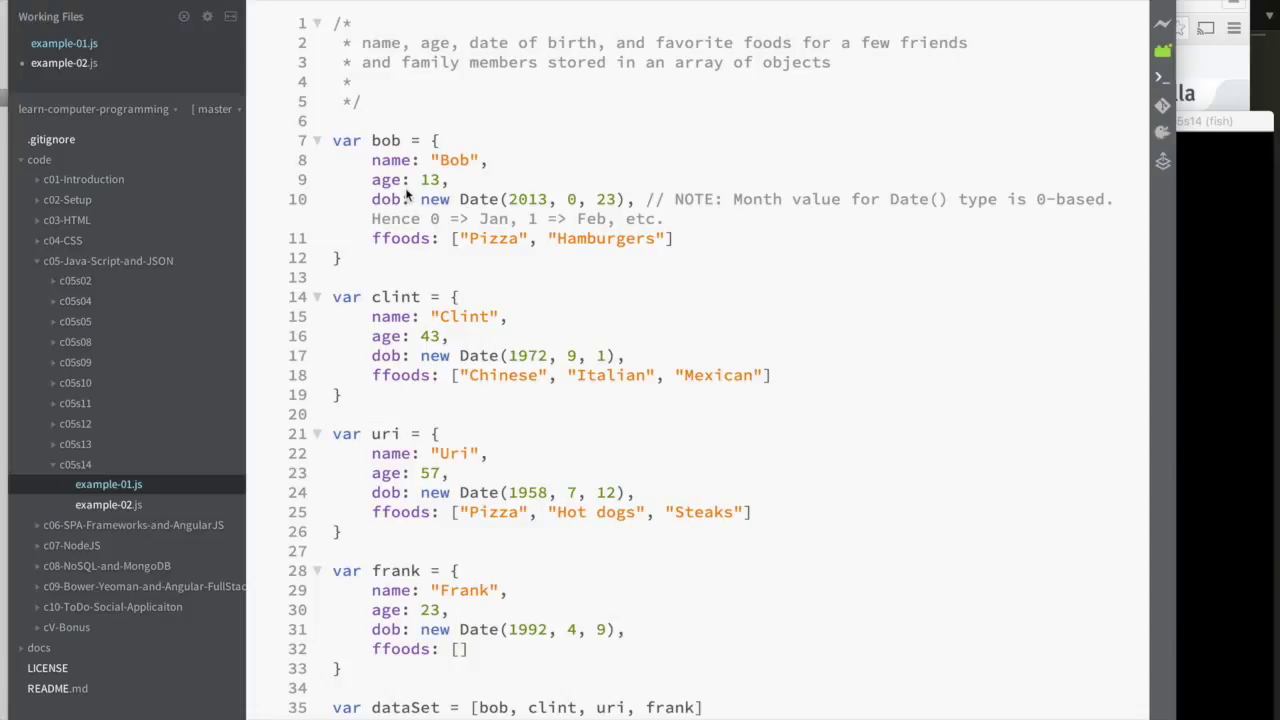
pyautogui.moveTo(378, 152)
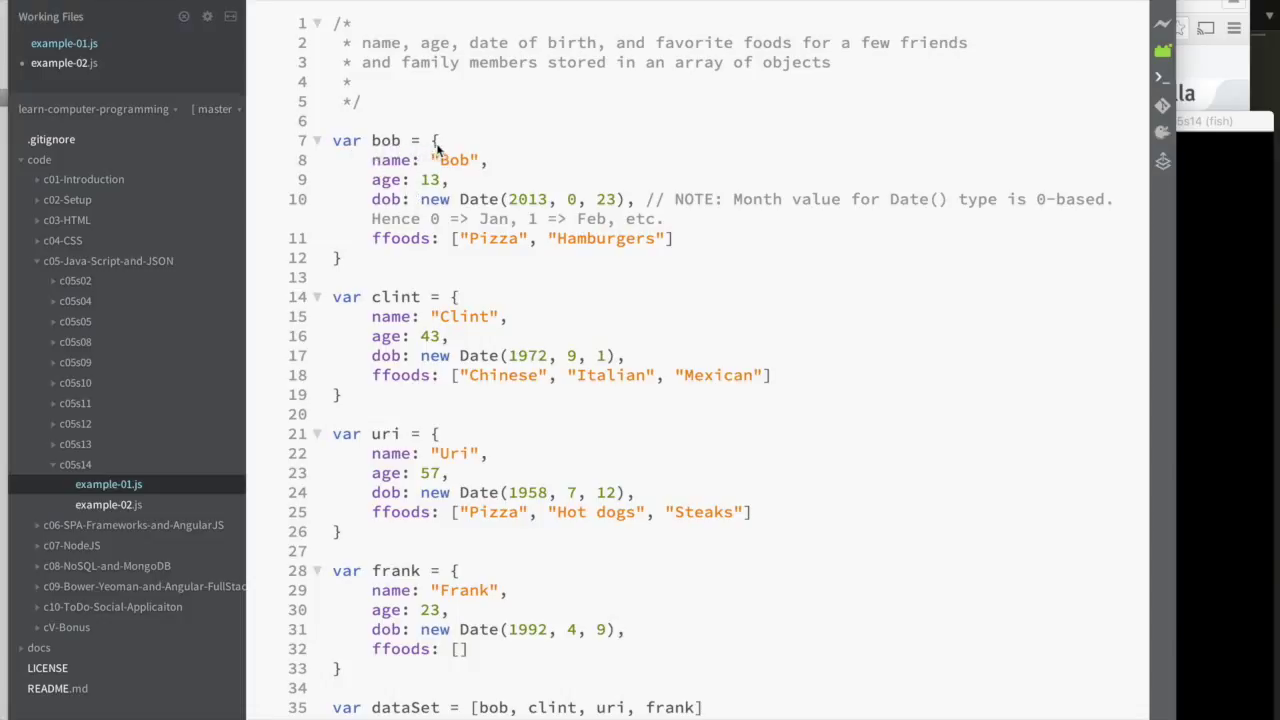
pyautogui.moveTo(352, 238)
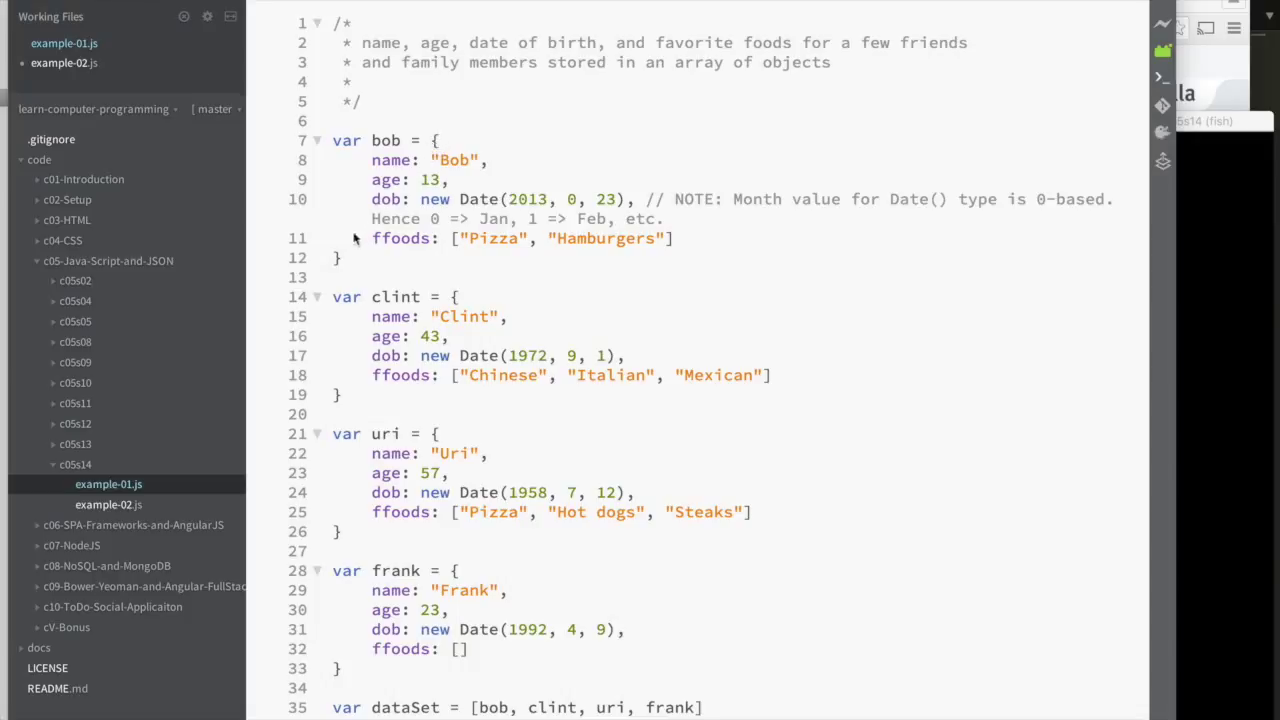
pyautogui.moveTo(410, 172)
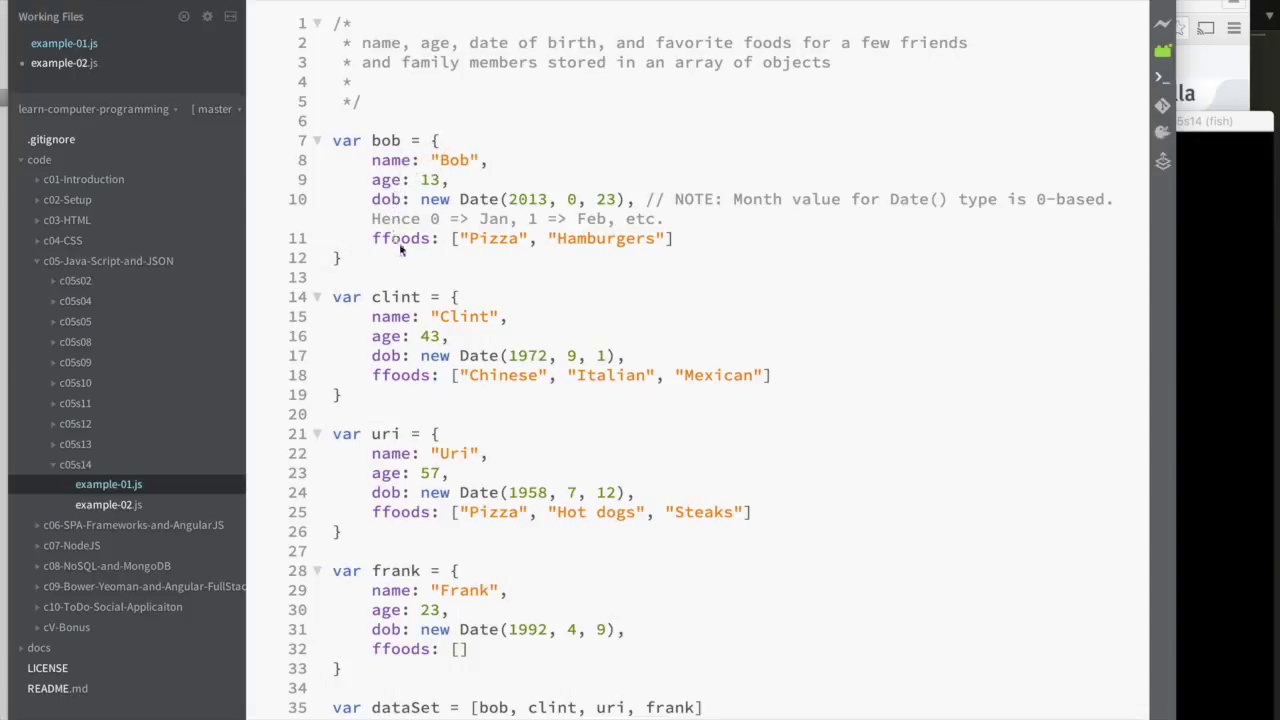
pyautogui.moveTo(450, 172)
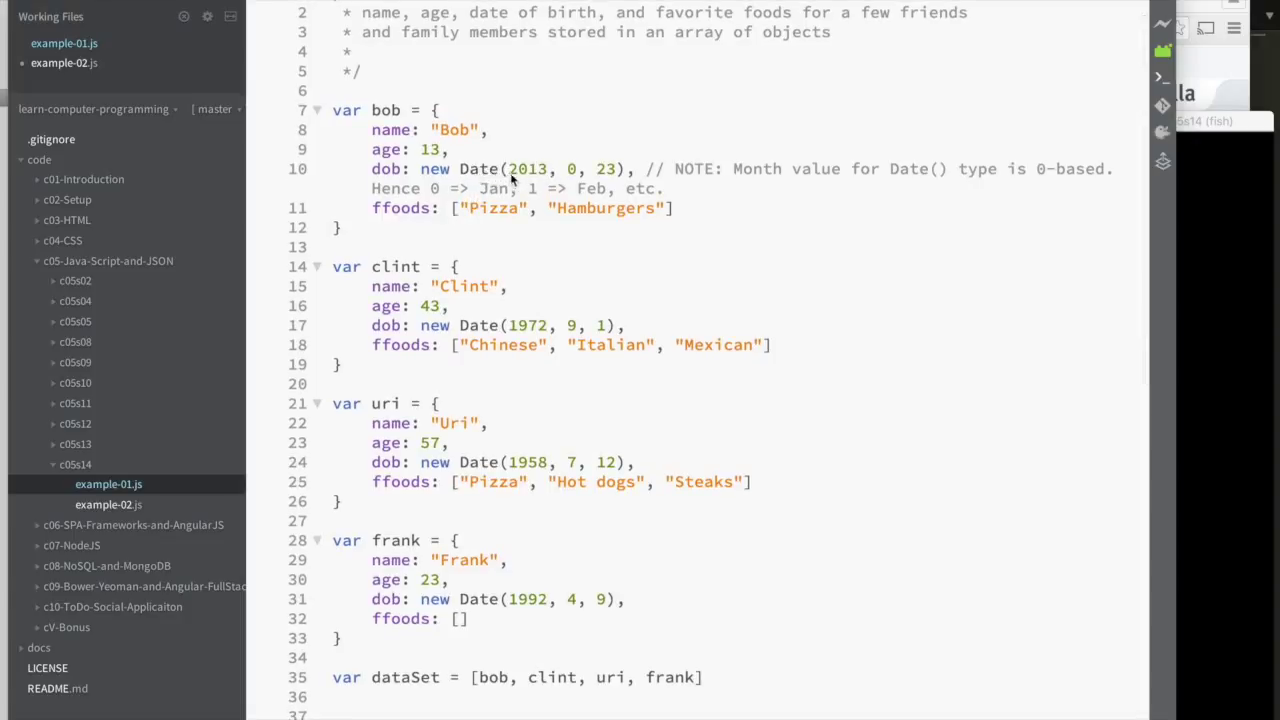
# Review Bob's zero-based birth month in example-01.js output comments, then move to example-02.js.
pyautogui.click(380, 90)
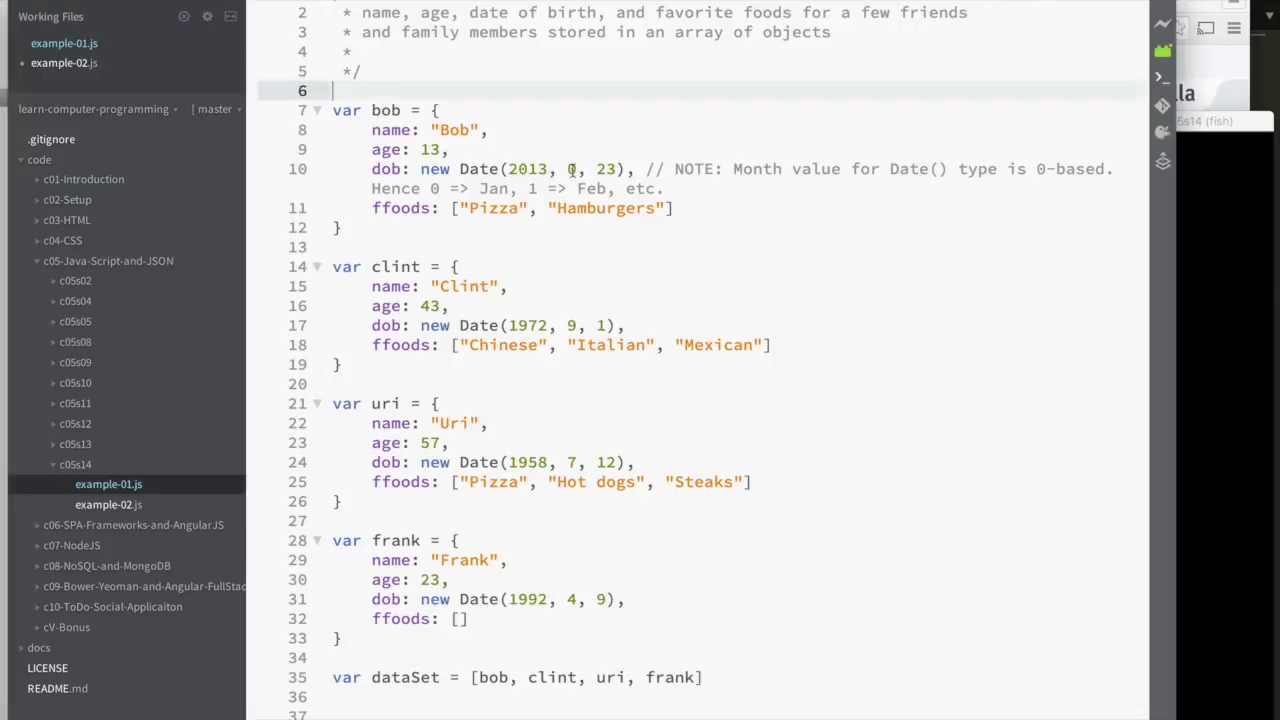
pyautogui.click(572, 168)
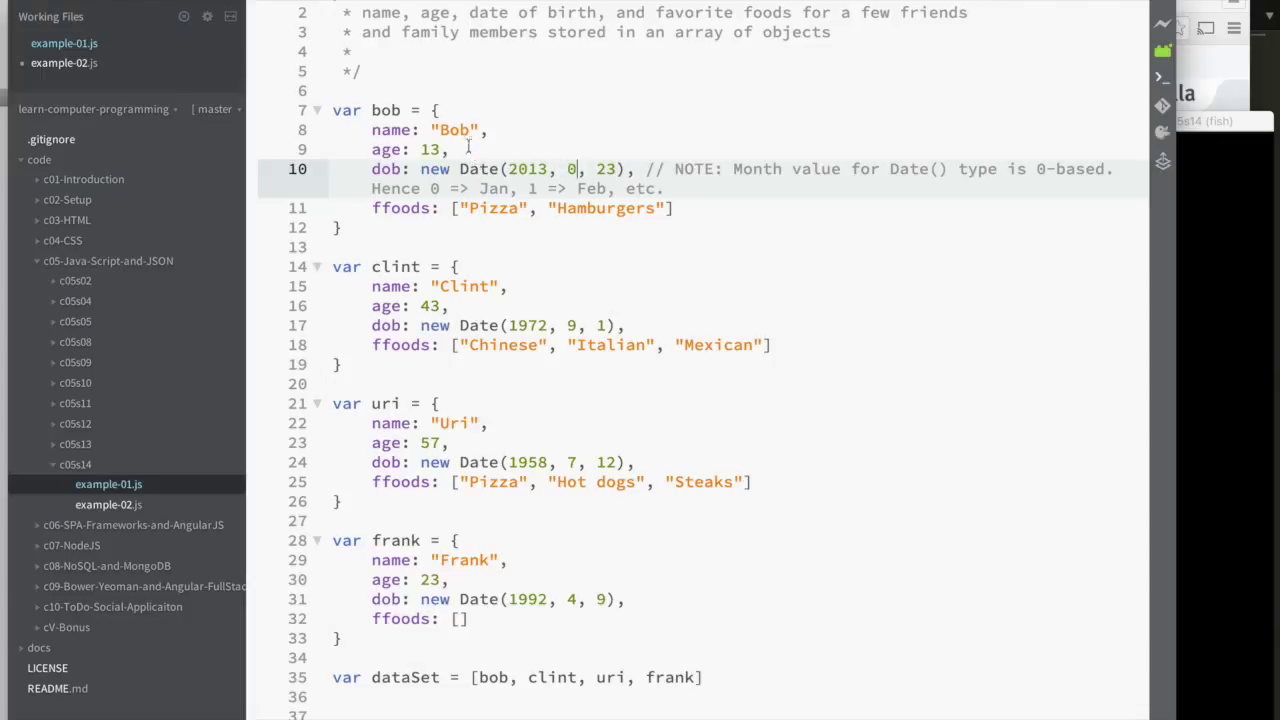
pyautogui.moveTo(570, 176)
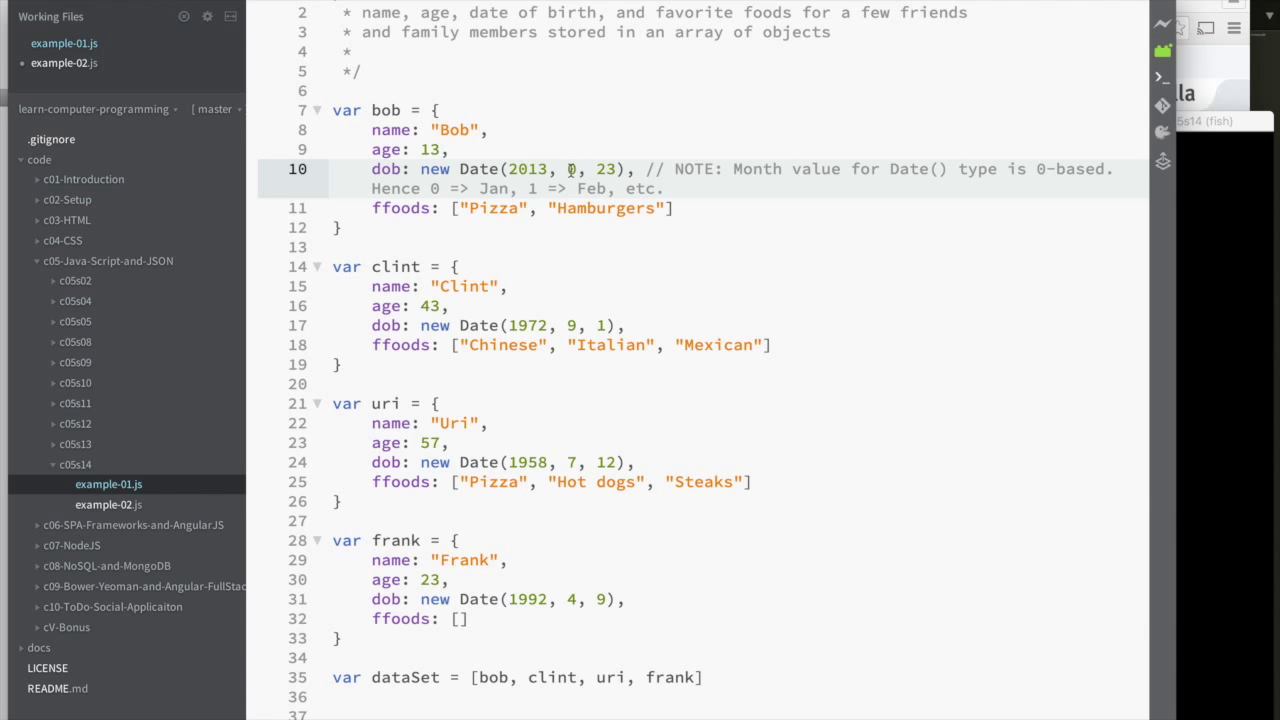
pyautogui.scroll(-3)
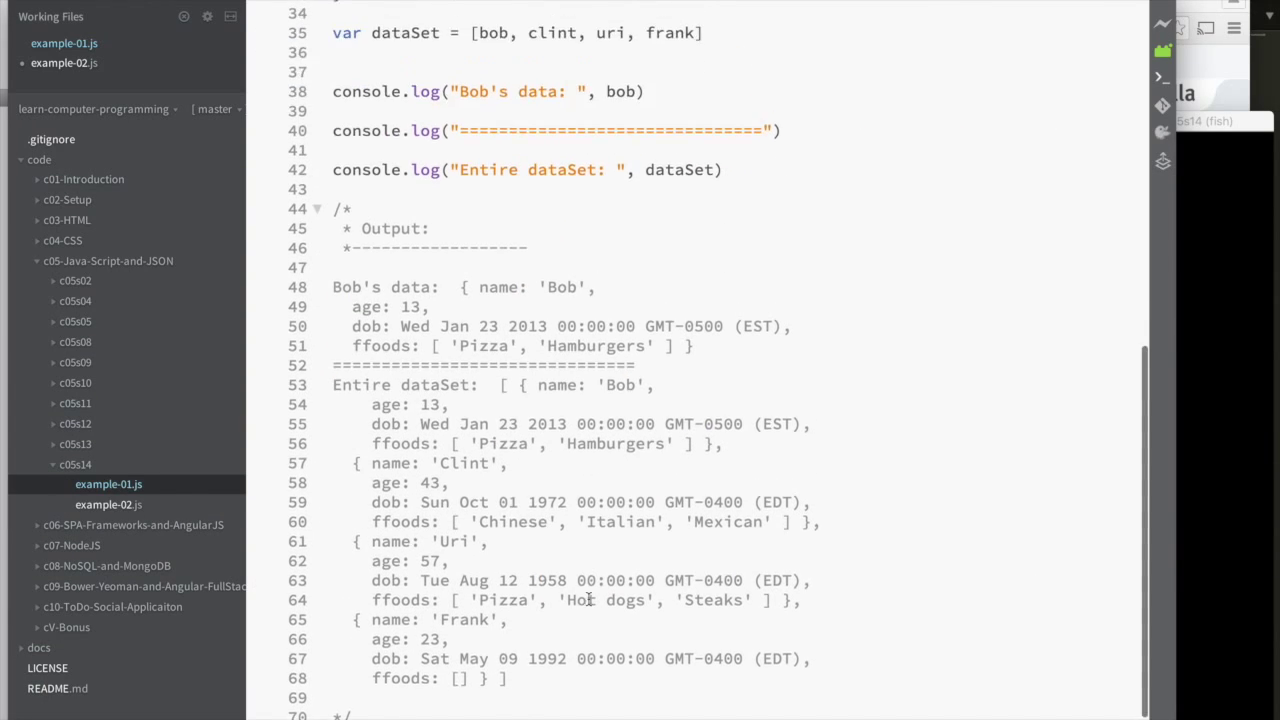
pyautogui.scroll(3)
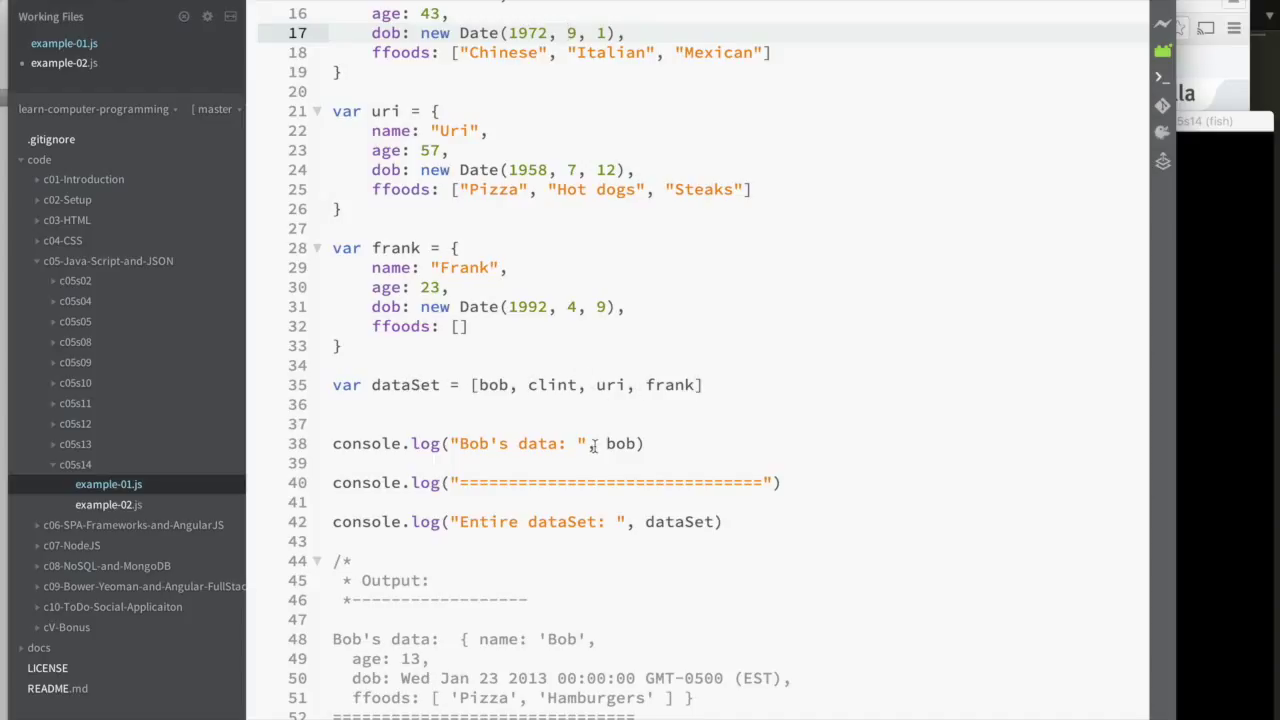
pyautogui.scroll(3)
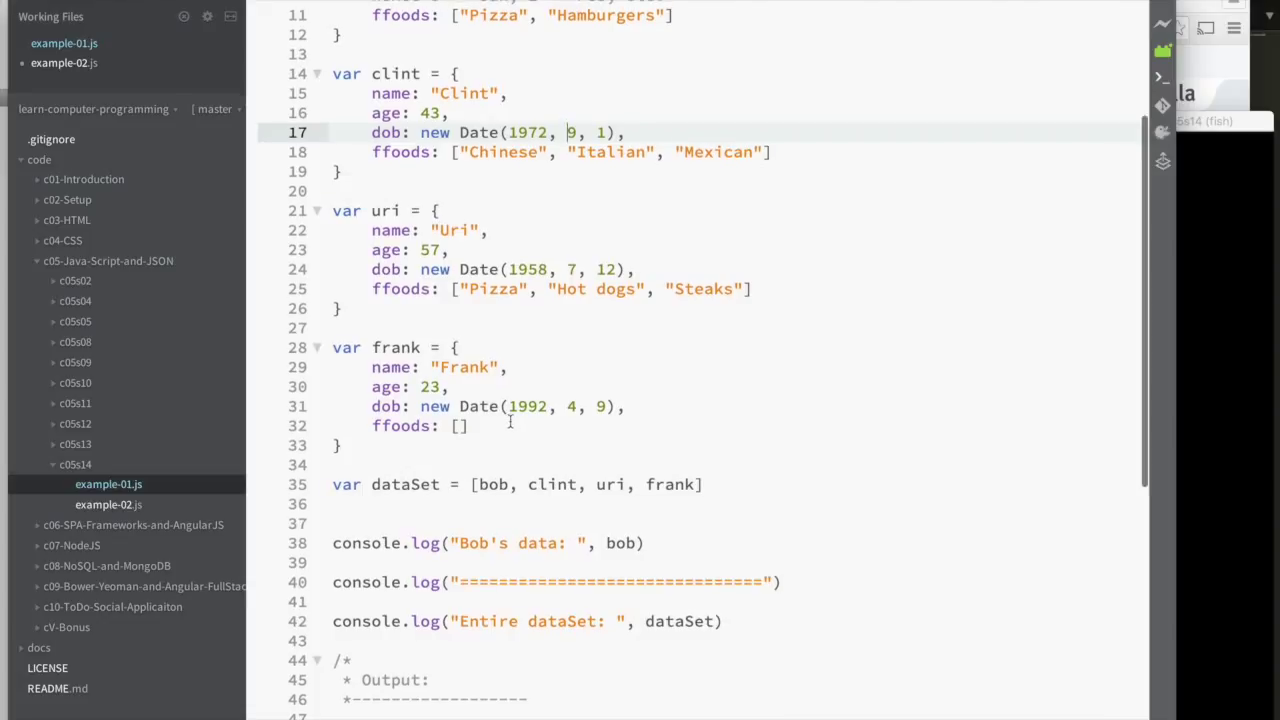
pyautogui.scroll(3)
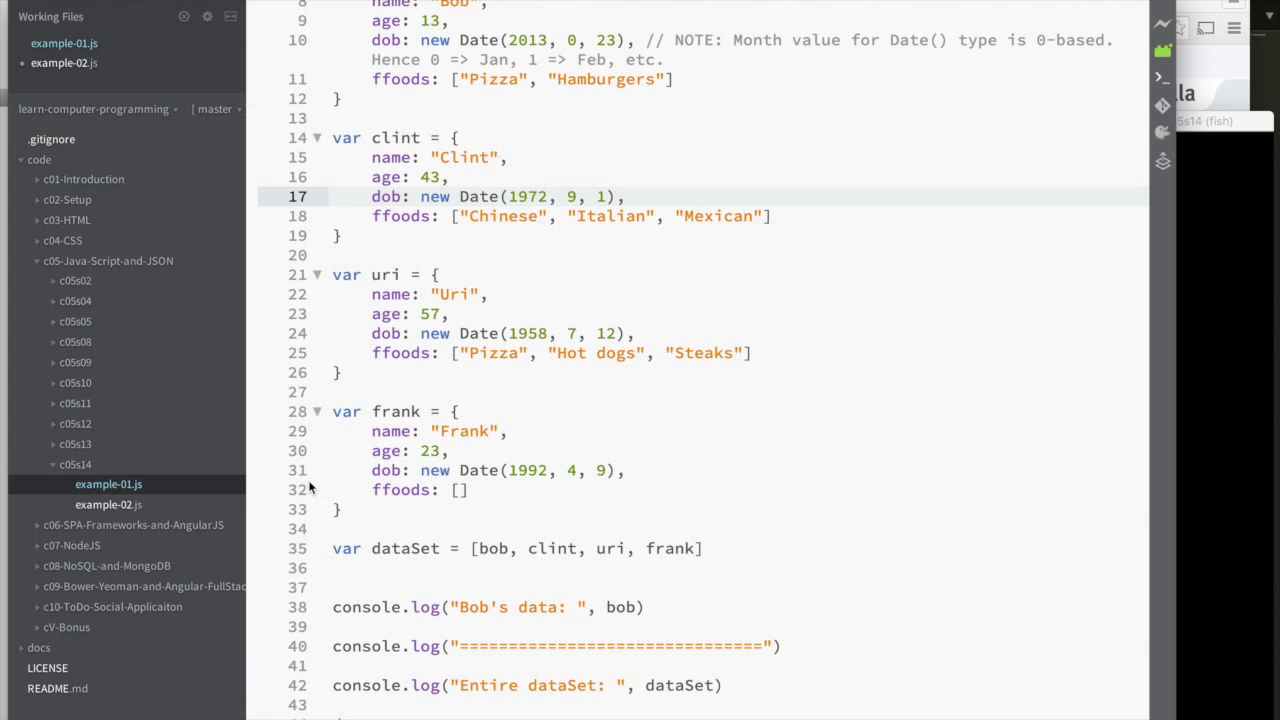
pyautogui.scroll(-3)
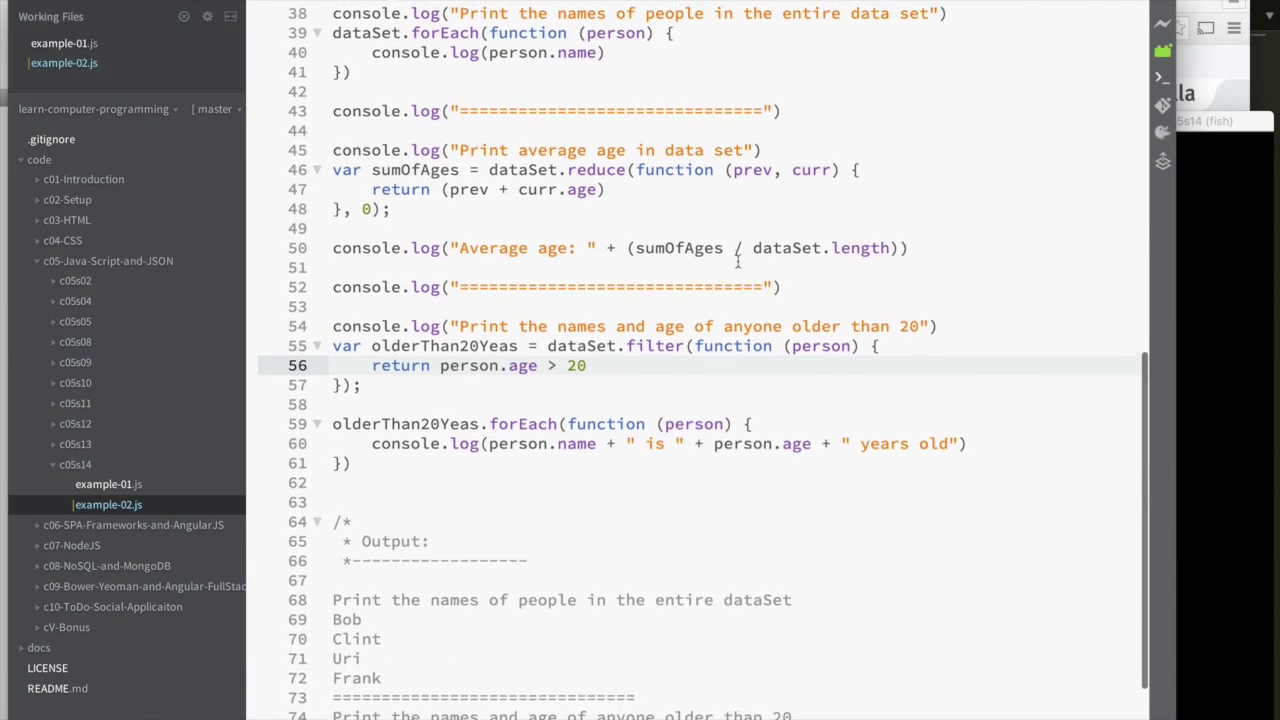
pyautogui.scroll(3)
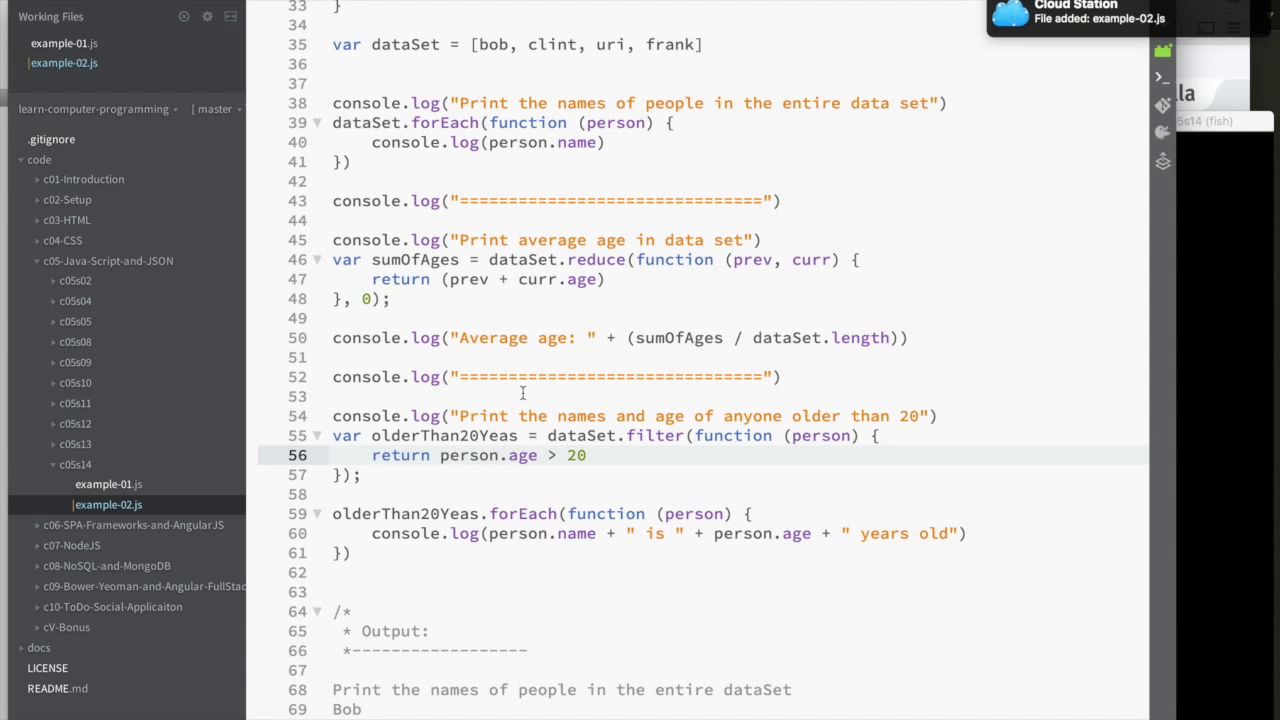
pyautogui.scroll(3)
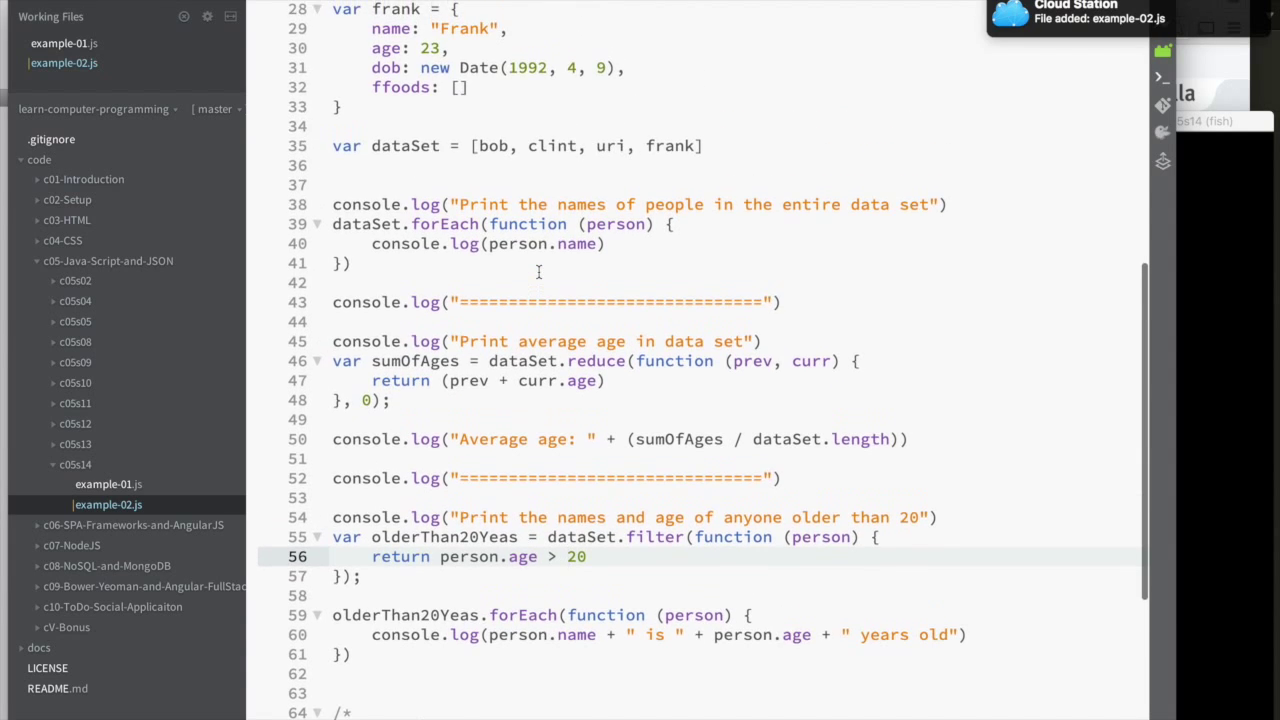
pyautogui.scroll(3)
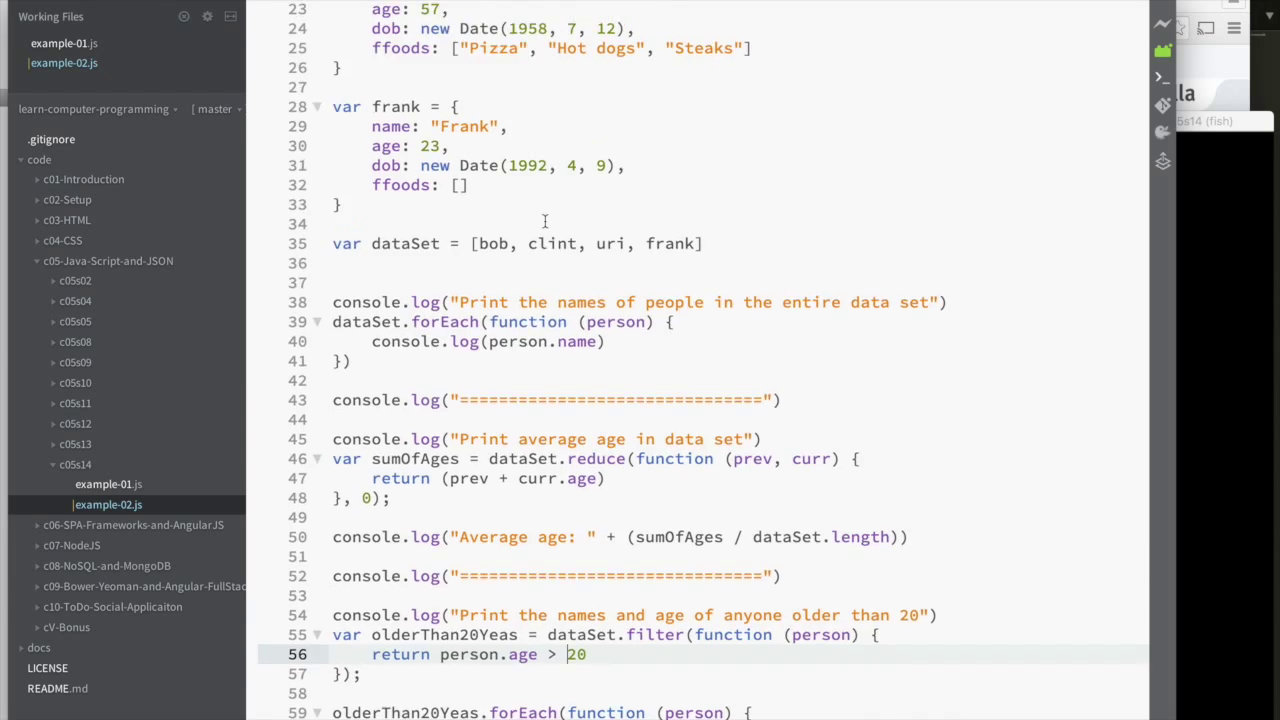
pyautogui.scroll(-3)
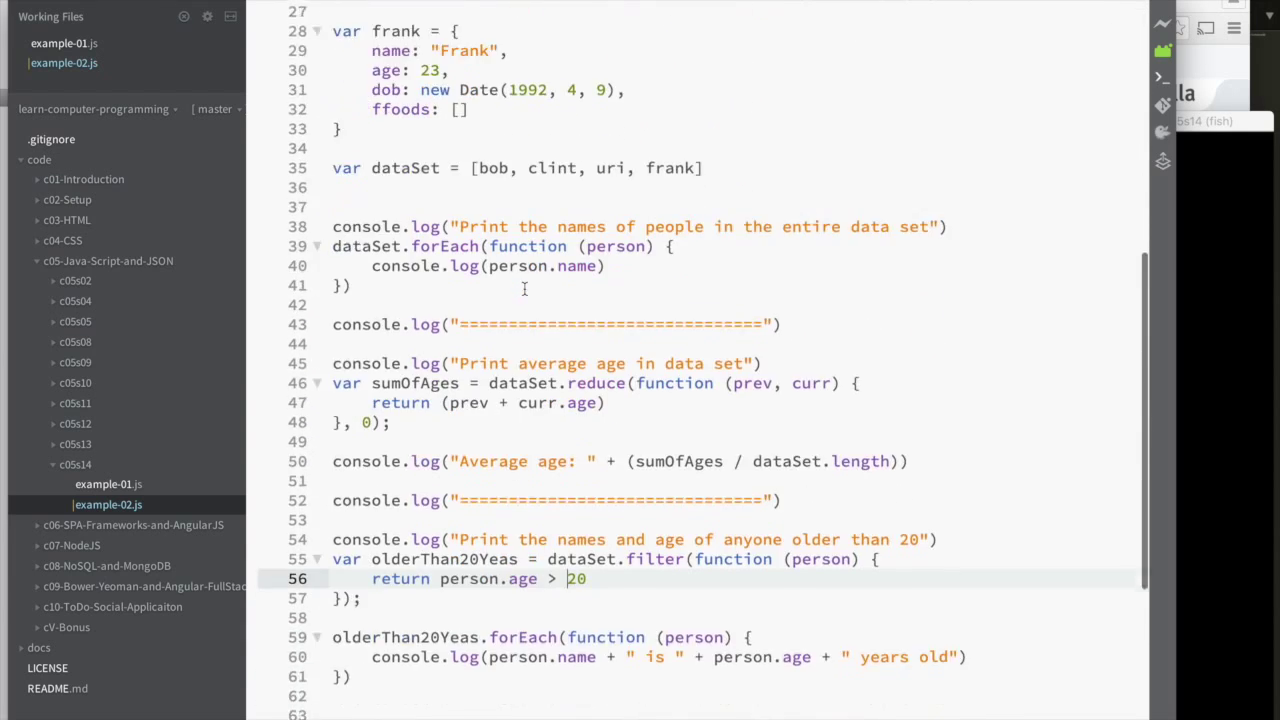
pyautogui.scroll(-3)
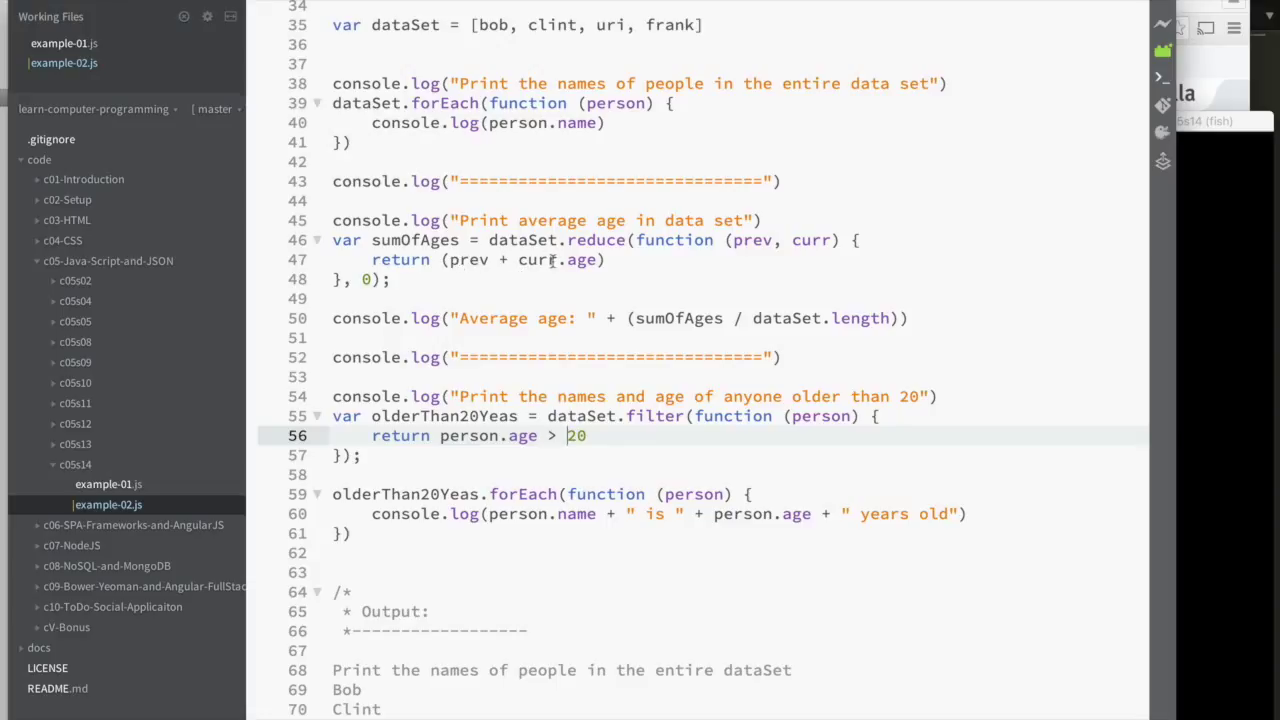
pyautogui.scroll(-3)
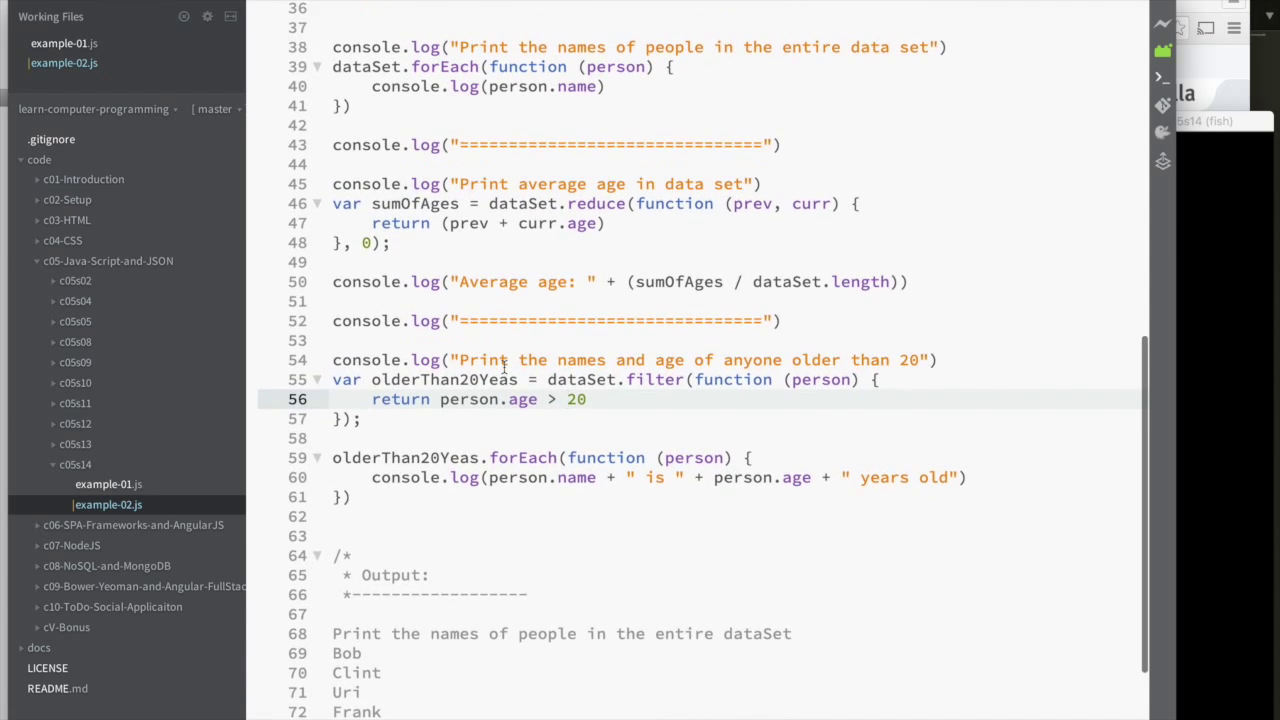
pyautogui.scroll(3)
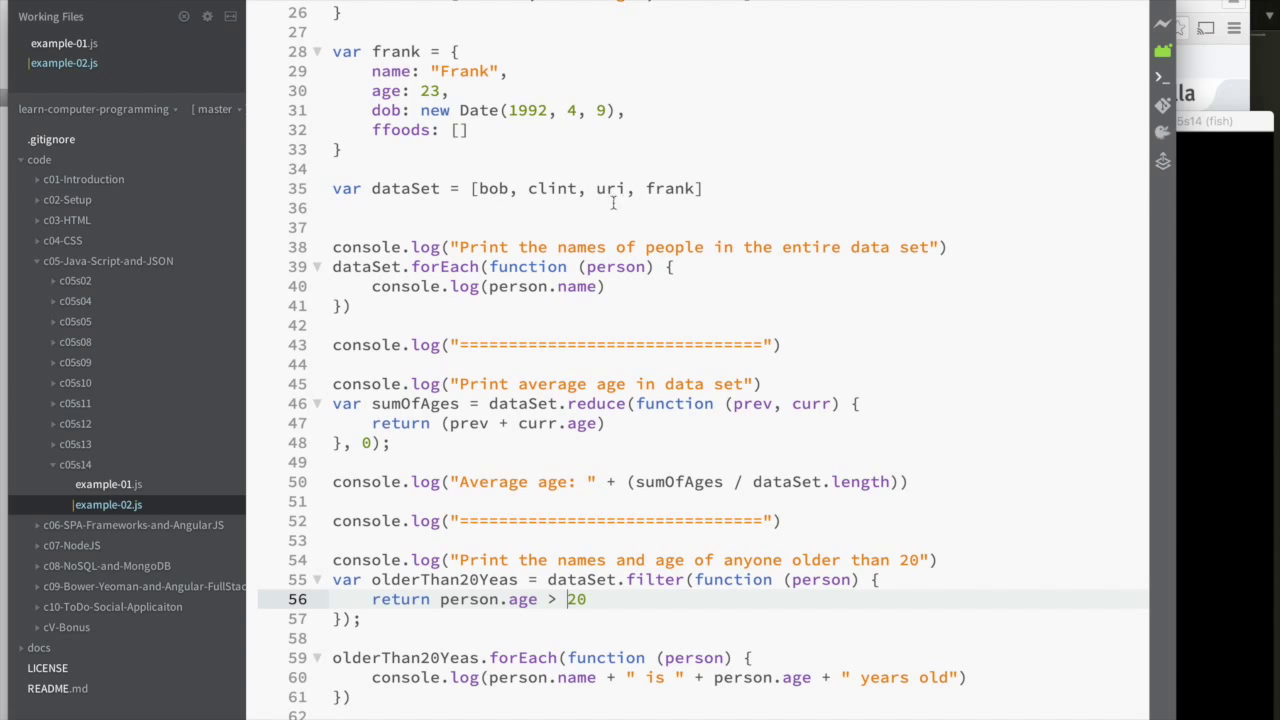
pyautogui.scroll(-3)
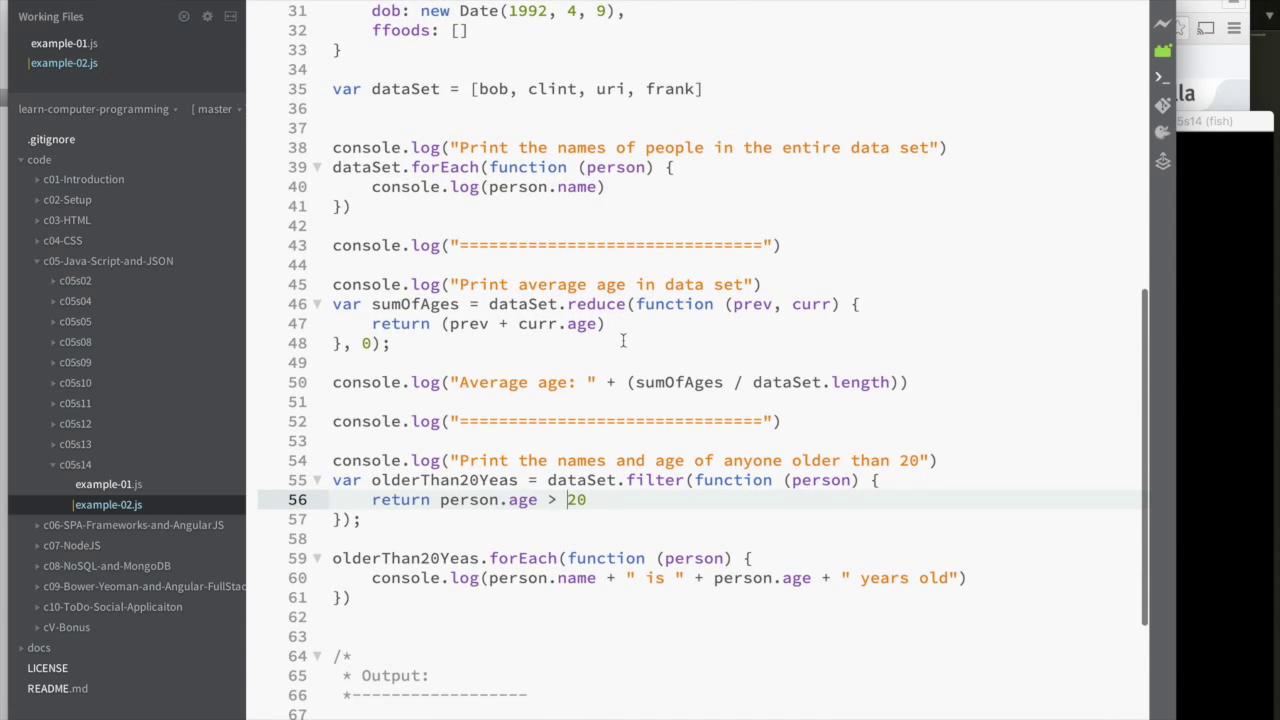
pyautogui.scroll(-3)
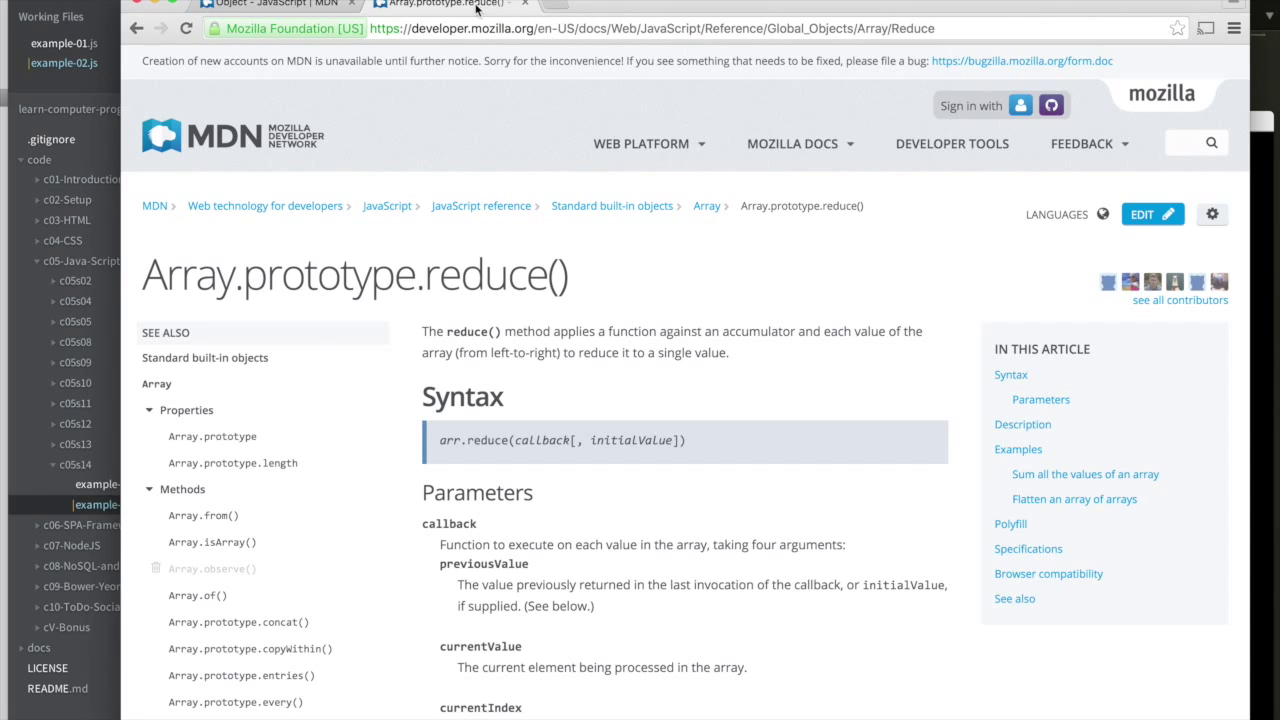
pyautogui.moveTo(498, 278)
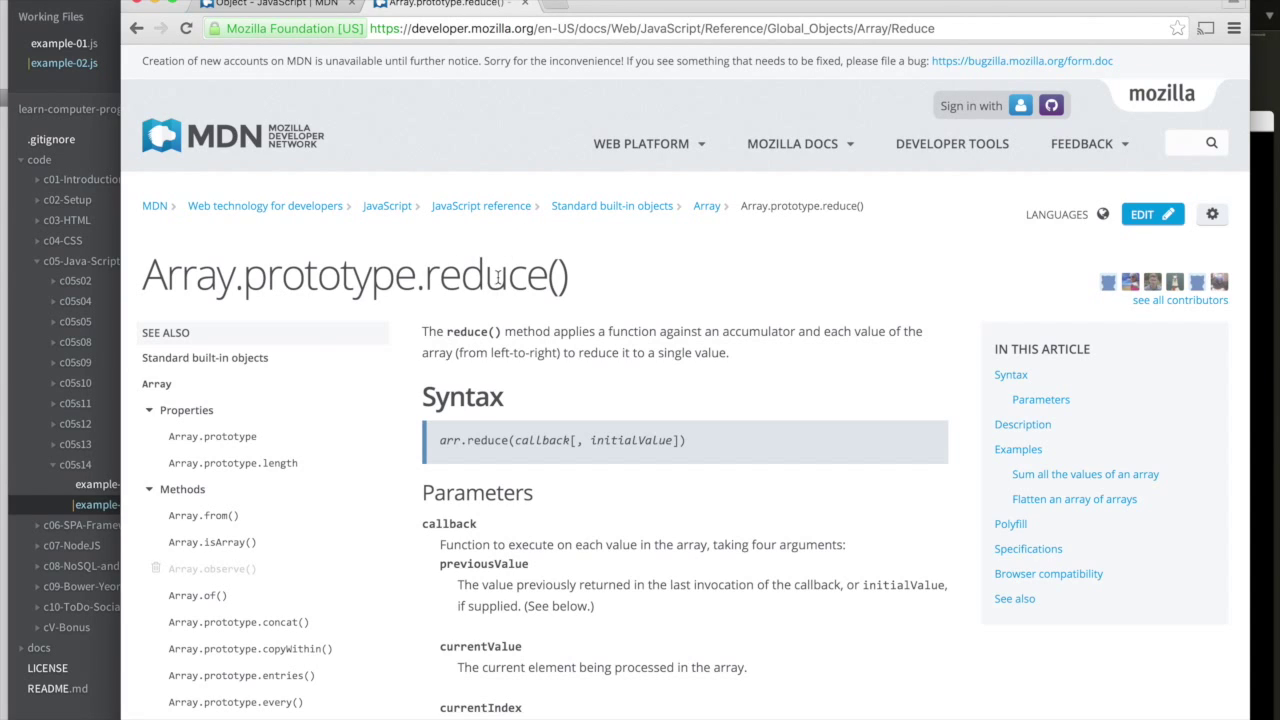
# From the MDN sidebar, navigate to the Array.prototype.filter() reference and bring its tab forward.
pyautogui.scroll(-3)
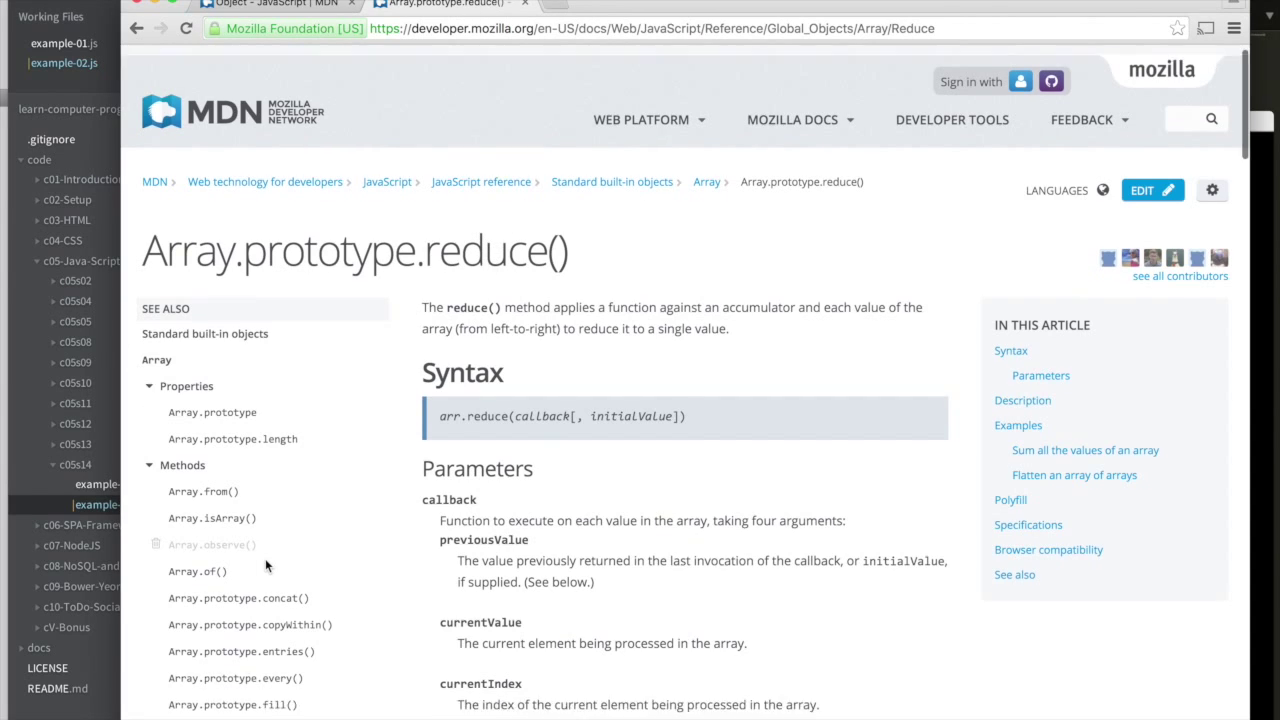
pyautogui.scroll(-3)
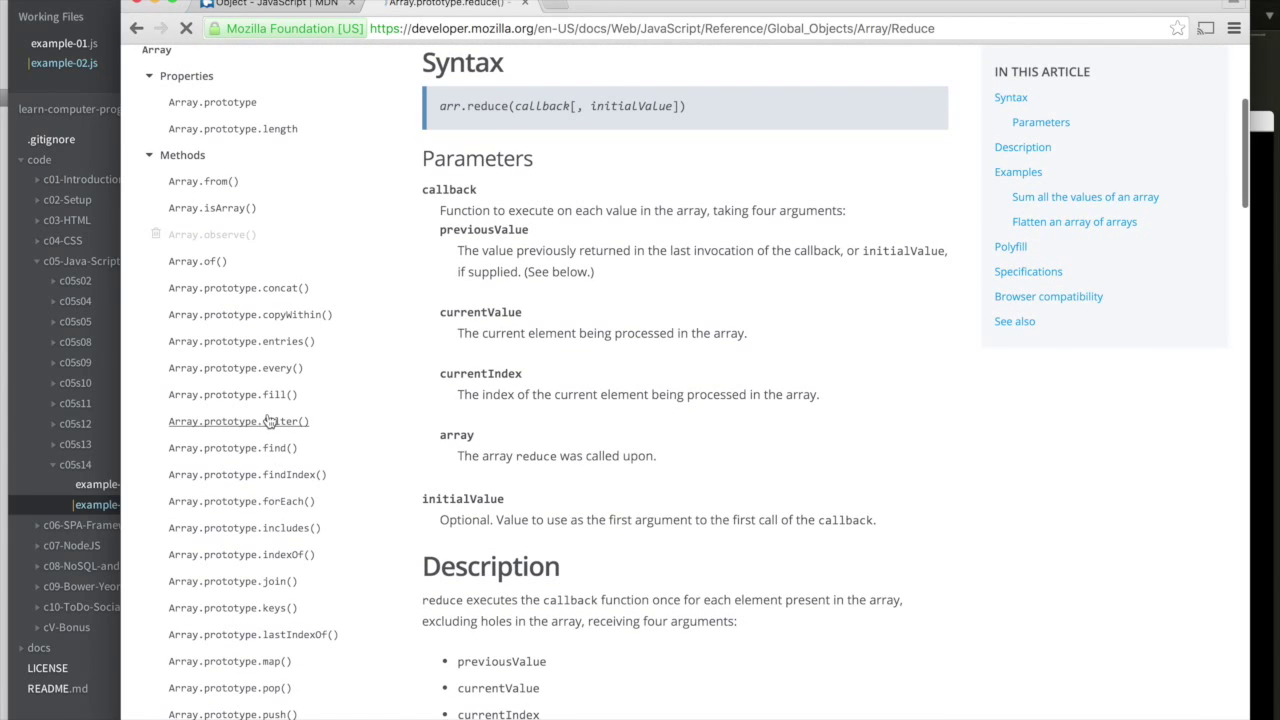
pyautogui.click(236, 420)
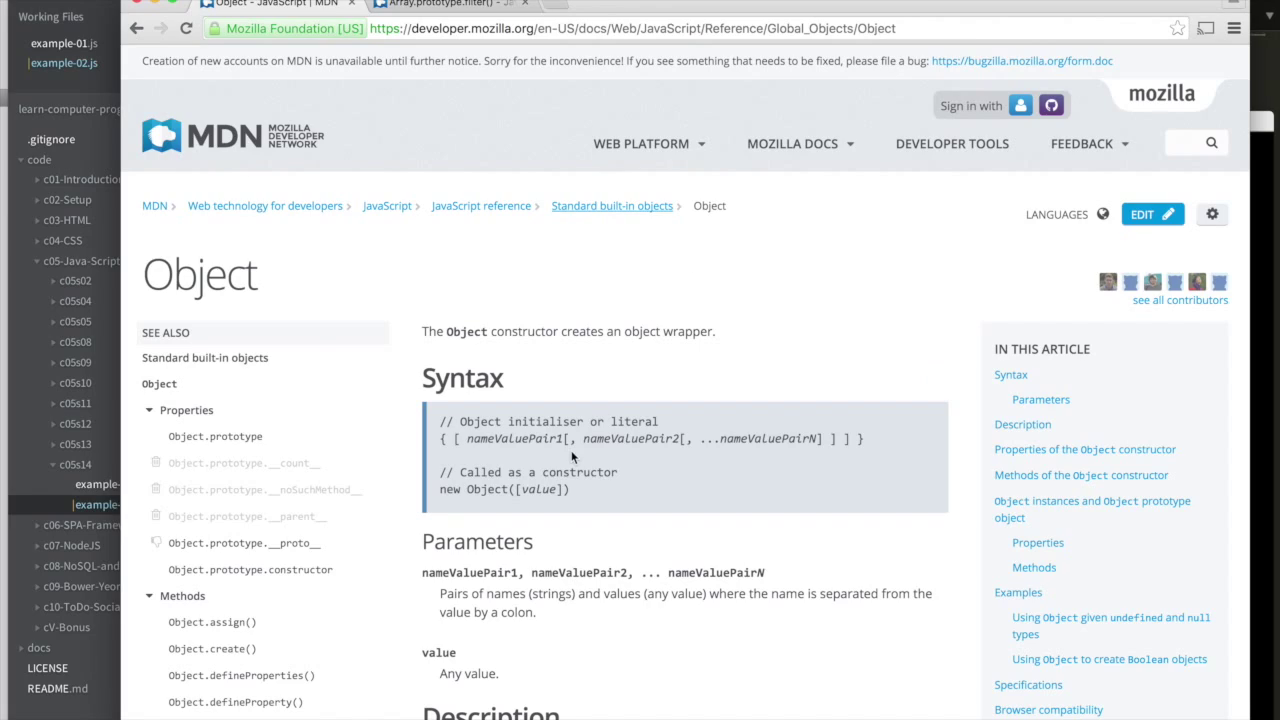
pyautogui.scroll(-3)
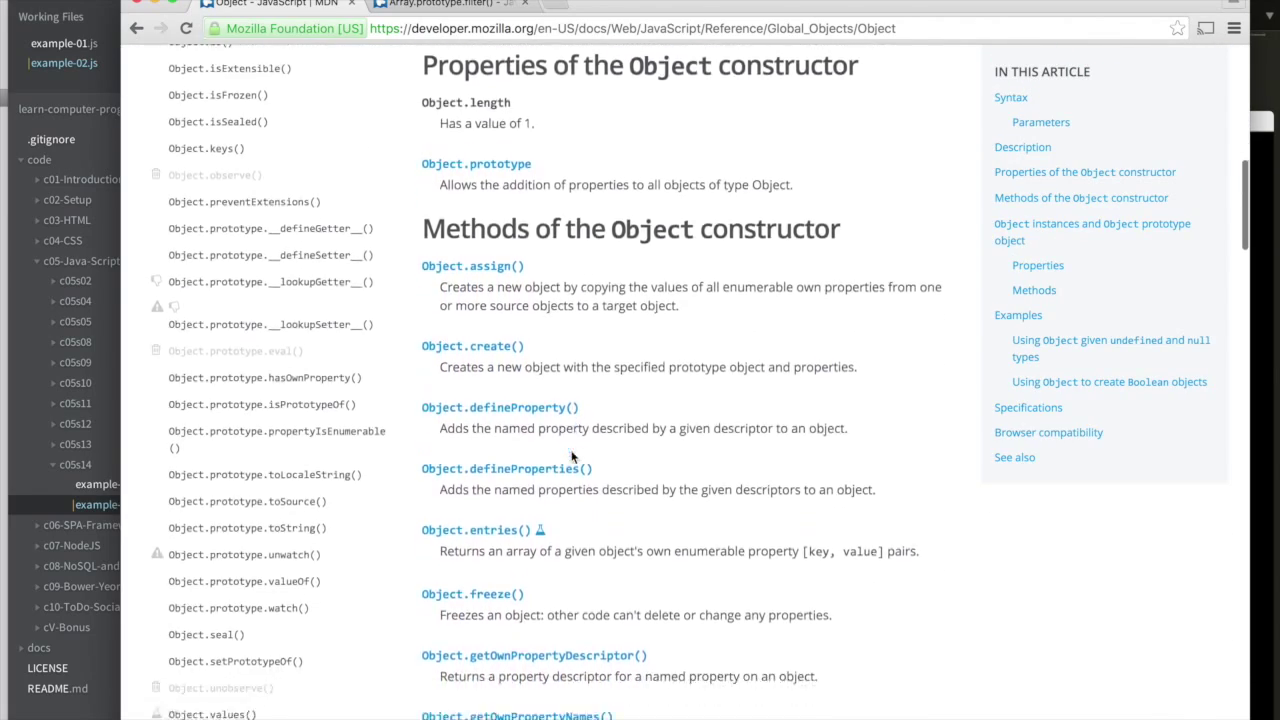
pyautogui.scroll(-3)
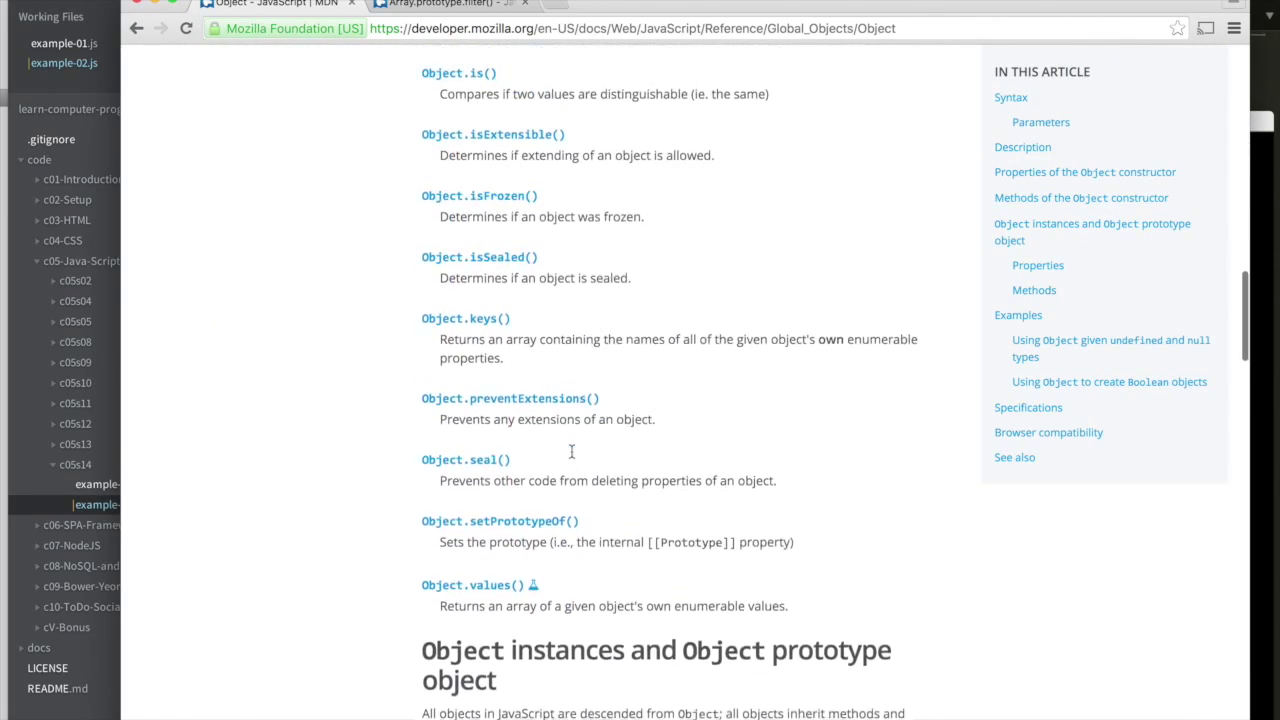
pyautogui.scroll(3)
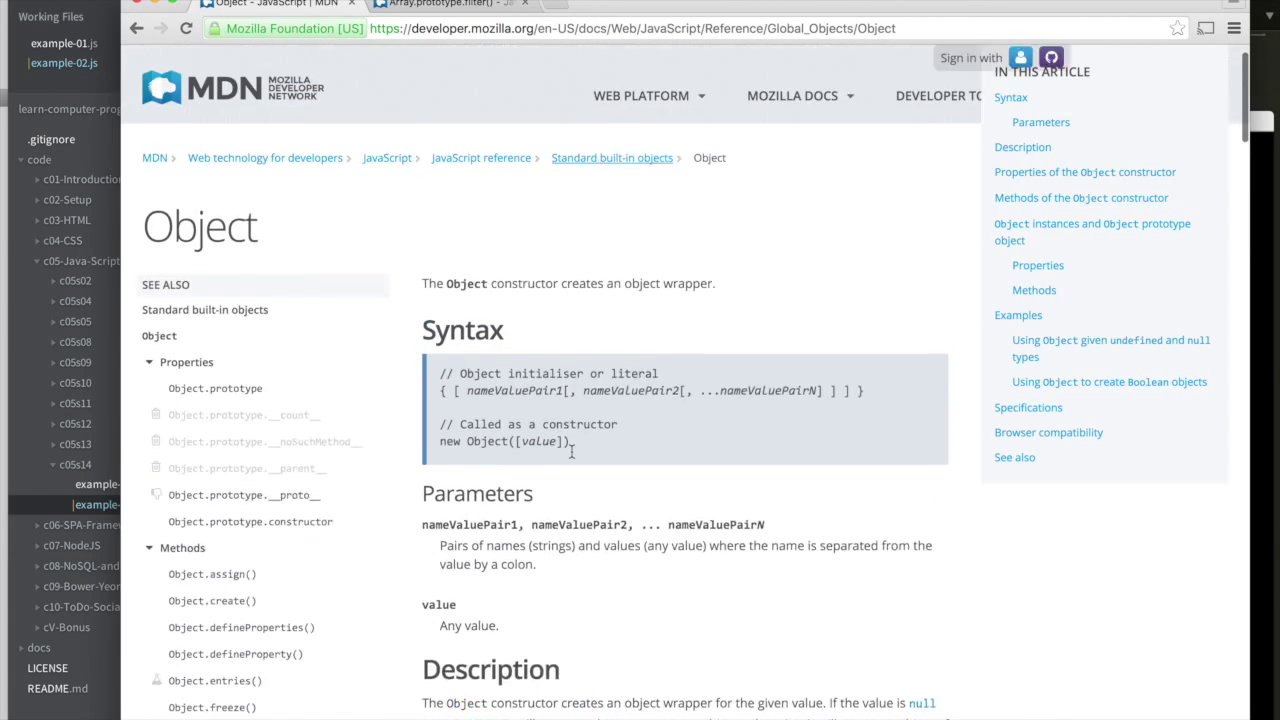
pyautogui.click(440, 4)
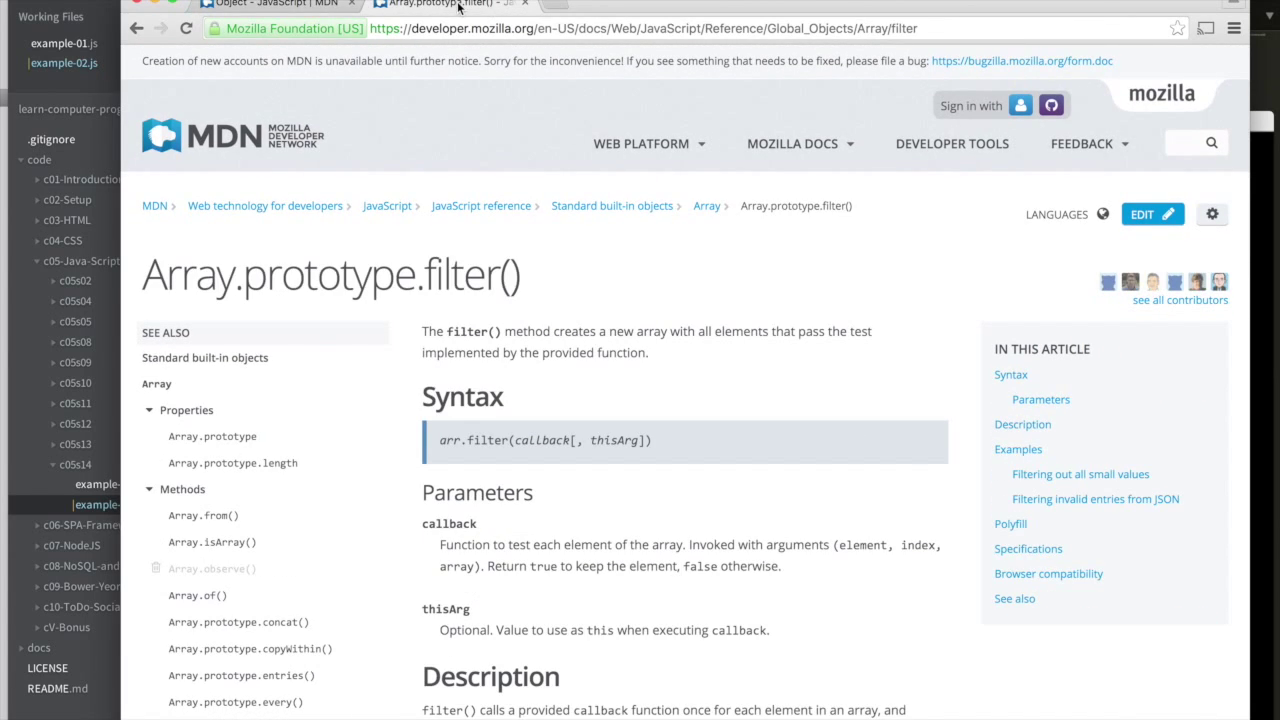
pyautogui.moveTo(456, 480)
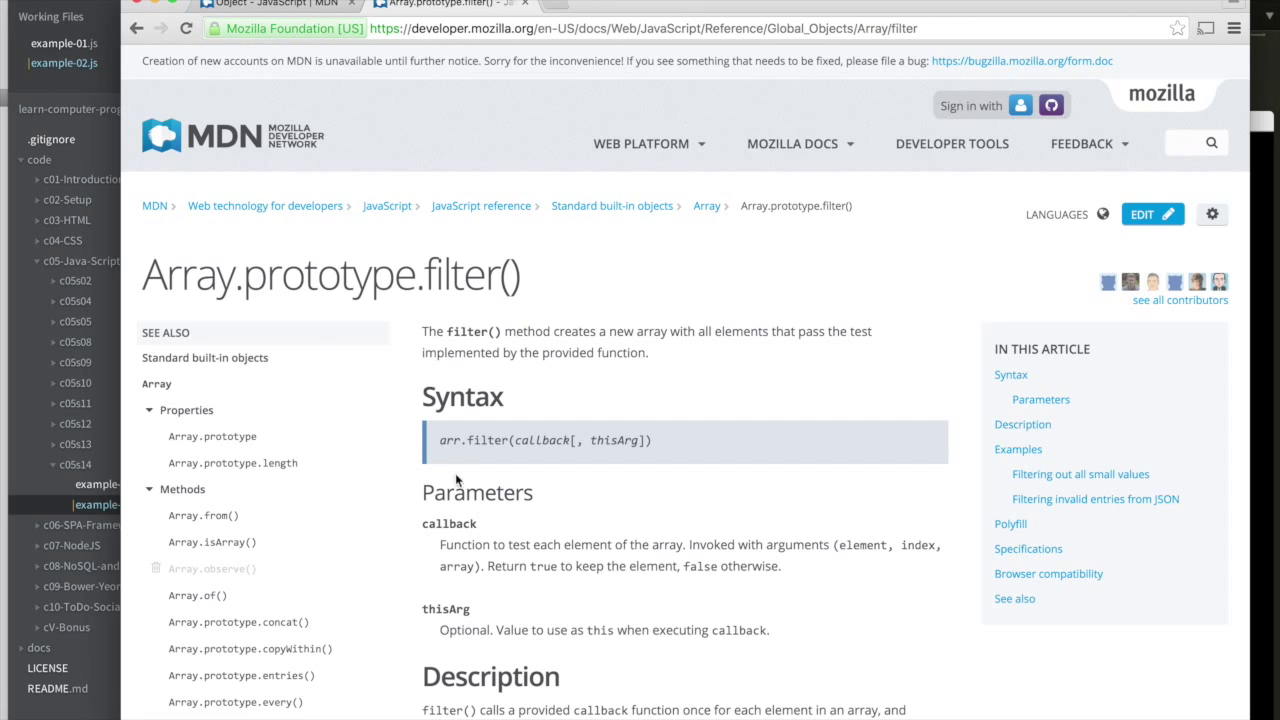
# Skim the filter() description and examples, then return to example-02.js in Brackets.
pyautogui.scroll(-3)
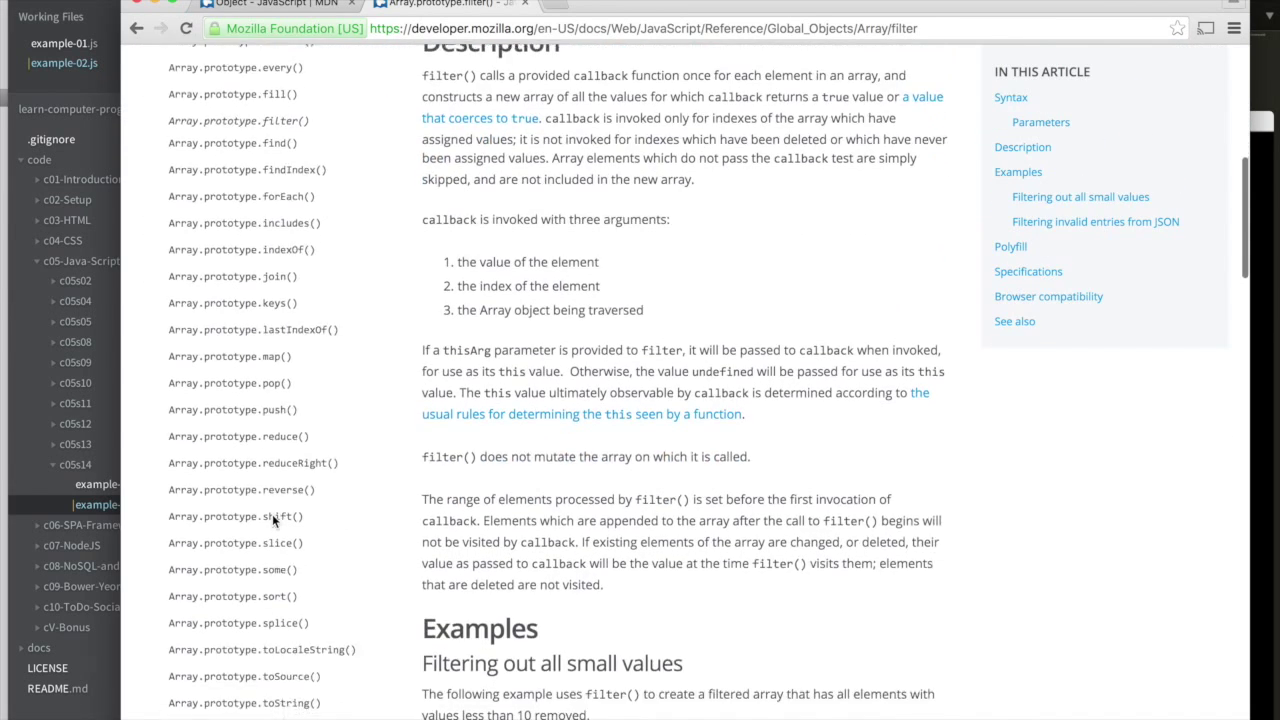
pyautogui.scroll(-3)
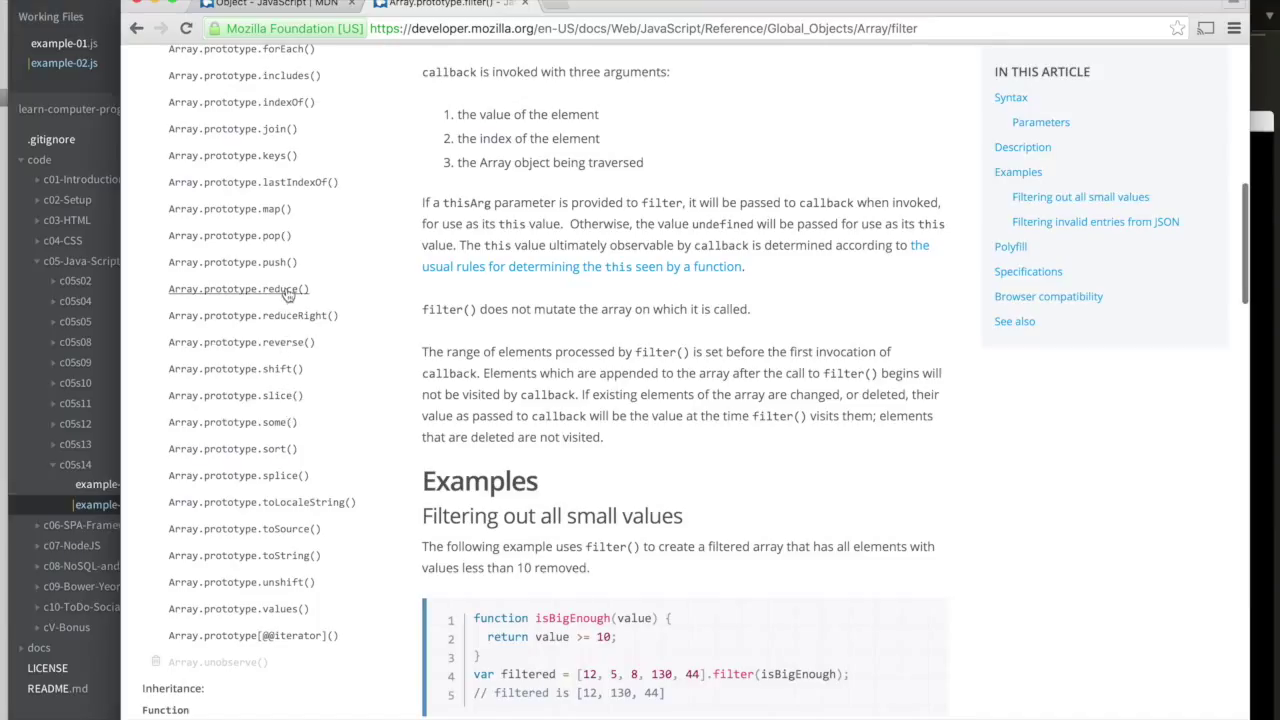
pyautogui.click(238, 288)
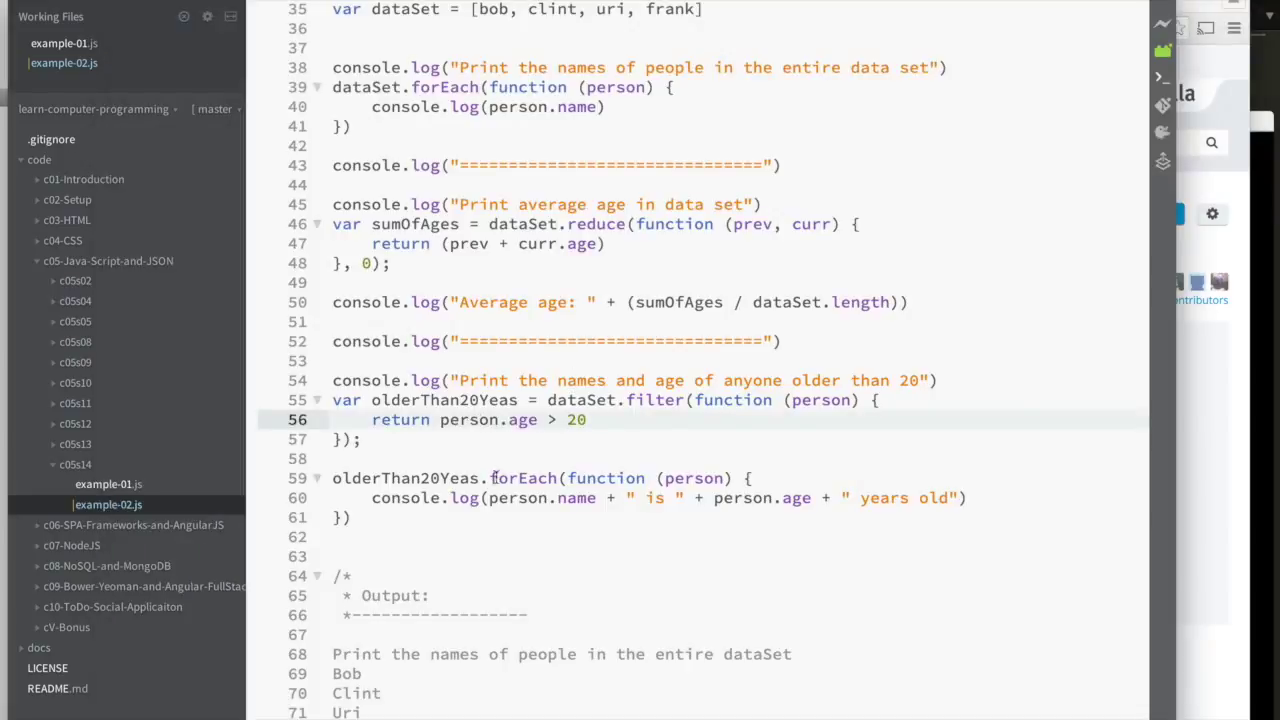
pyautogui.click(368, 264)
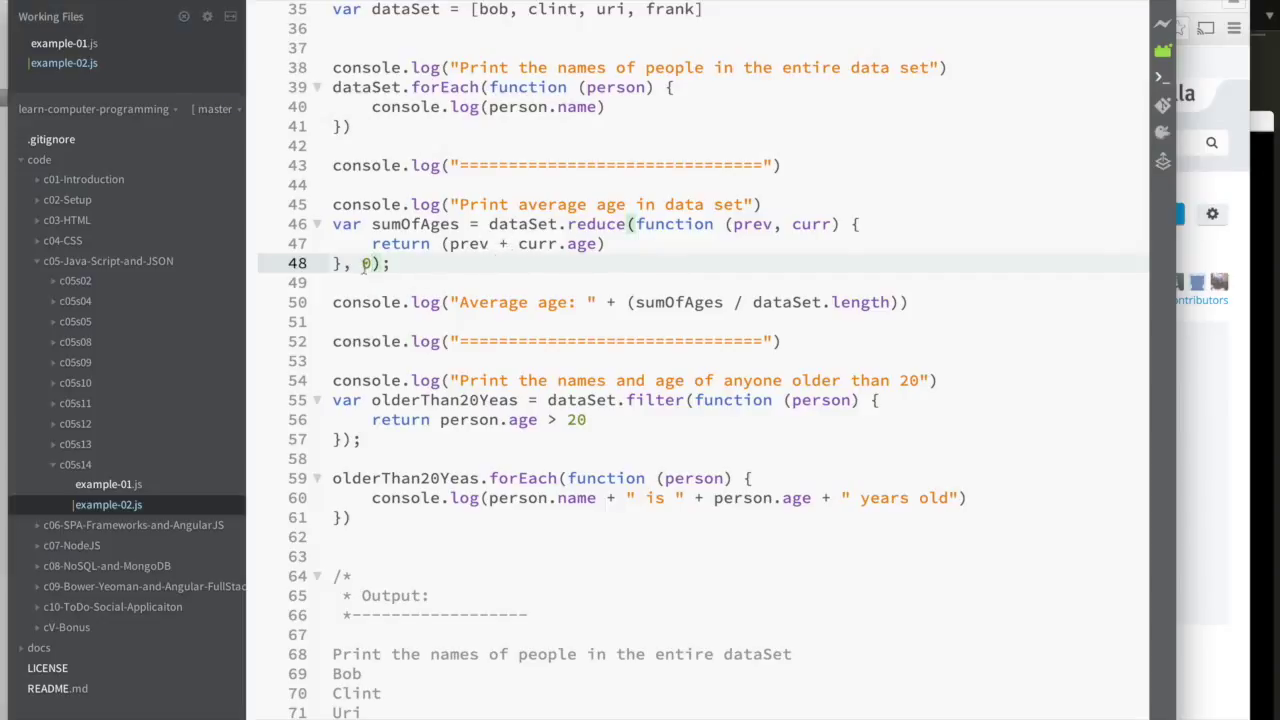
pyautogui.write('0')
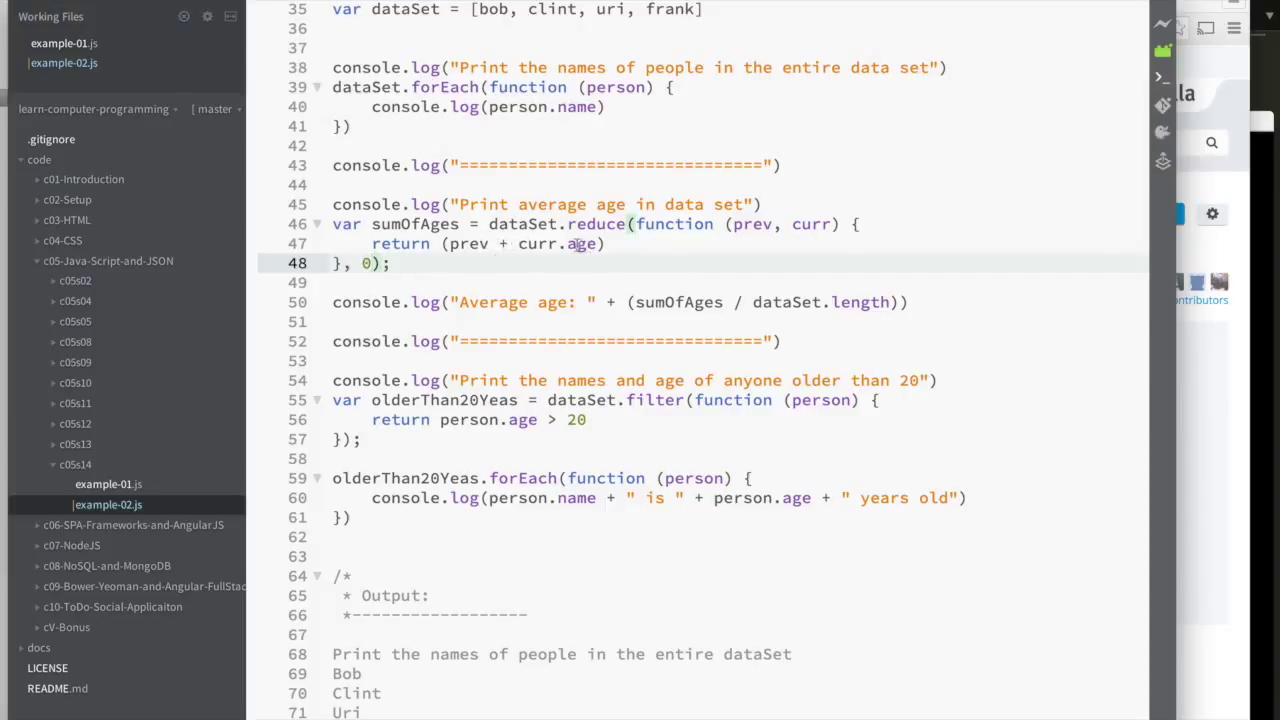